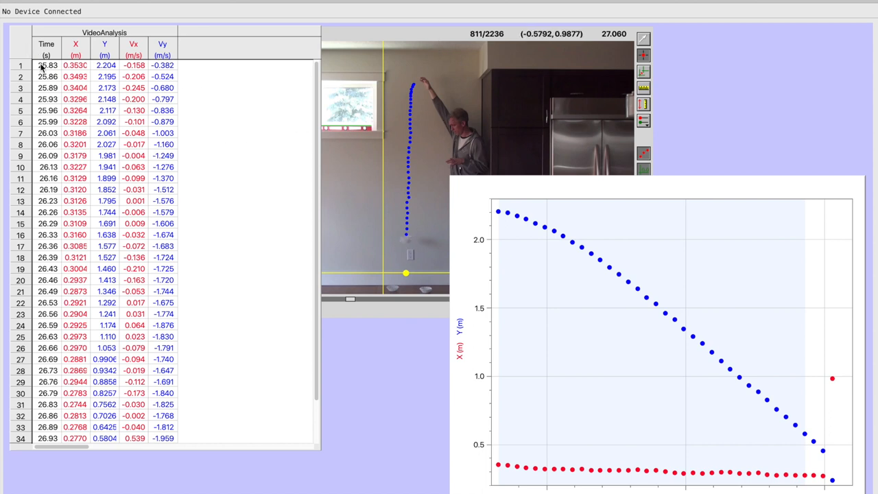
- Select the entire Logger Pro data table via its top-left corner for copying
{"action": "left_click", "coordinate": [47, 65]}
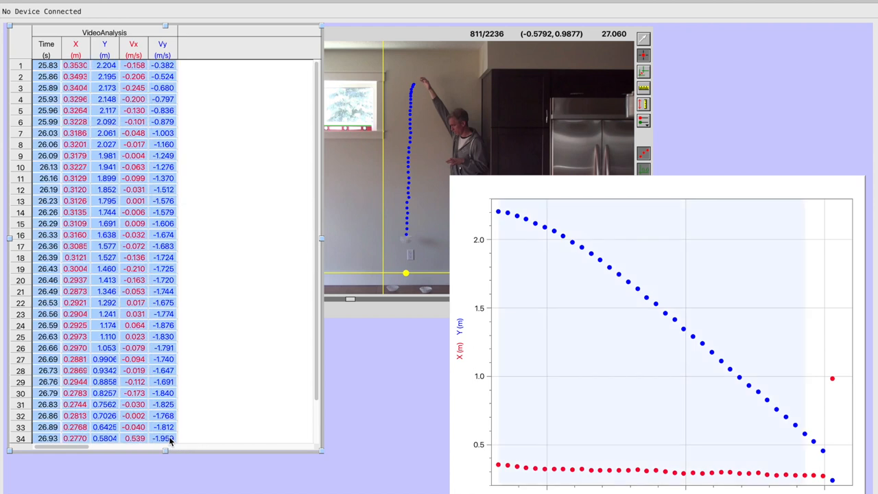
{"action": "mouse_move", "coordinate": [250, 164]}
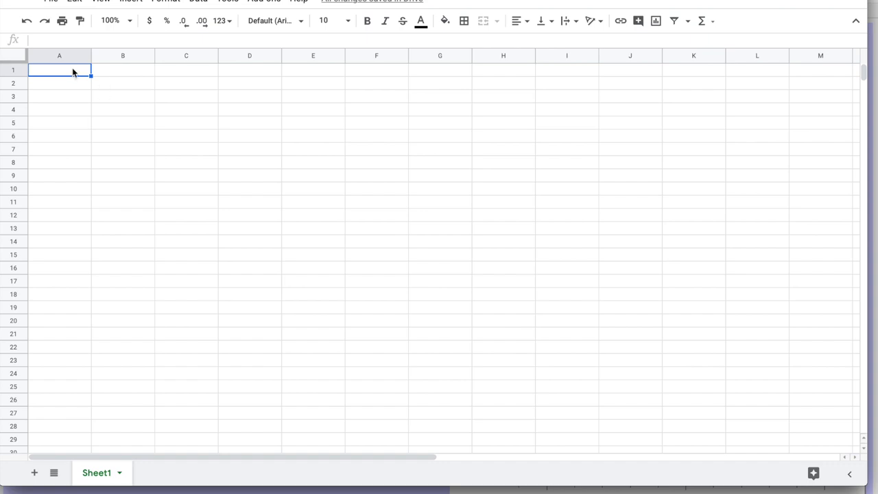
- Paste the tracked data into A2 and head columns A–E with t (s), x (m), y (m), Vx (m/s), Vy (m/s)
{"action": "key", "text": "ctrl+v"}
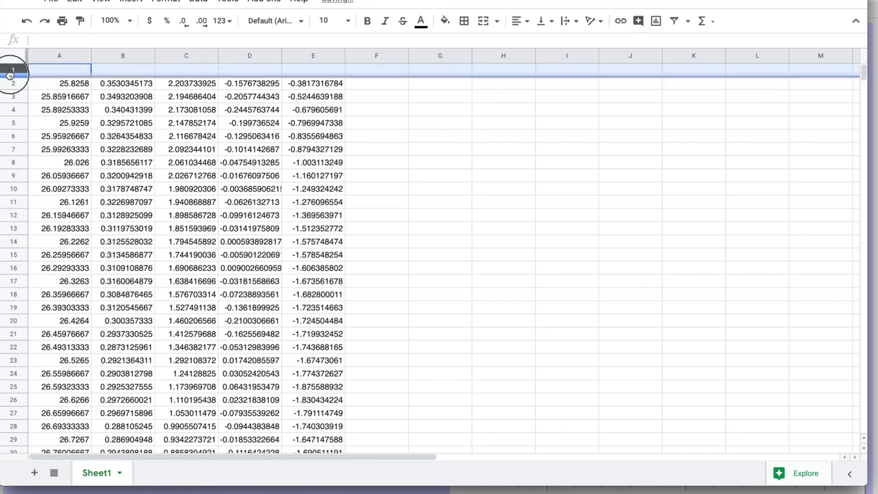
{"action": "type", "text": "t (s"}
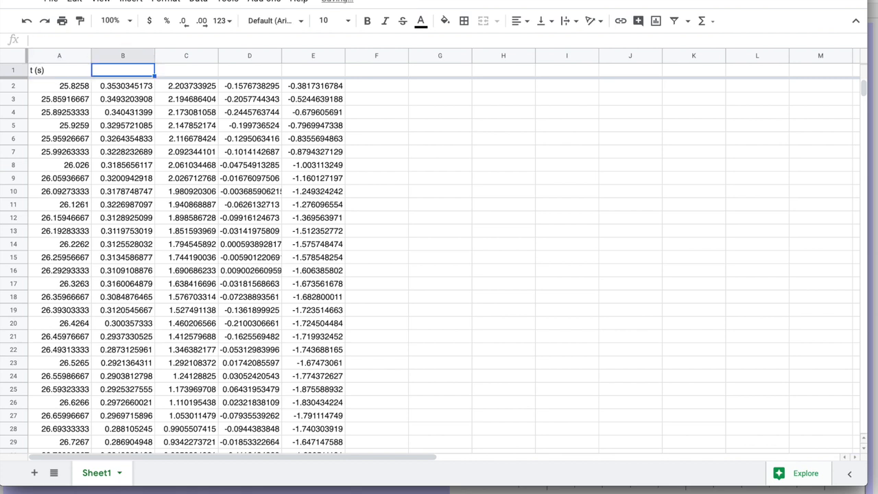
{"action": "type", "text": "x (m"}
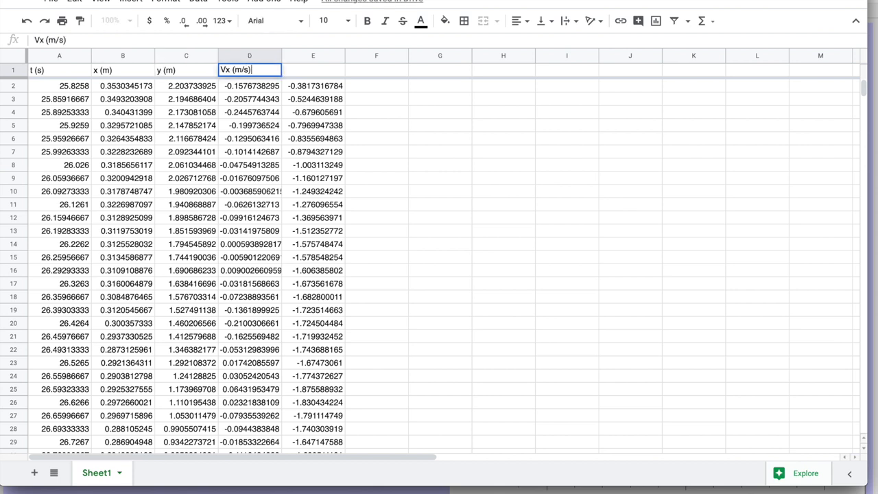
{"action": "type", "text": "V"}
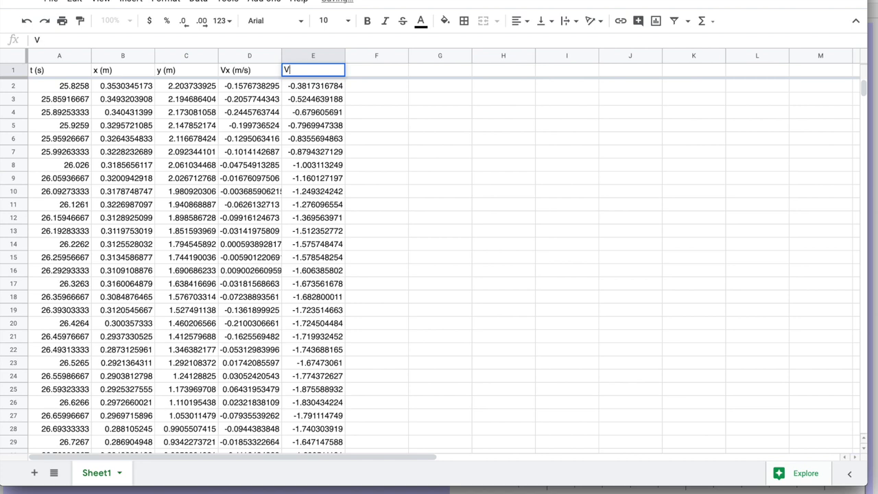
{"action": "type", "text": "Vy (m/s)"}
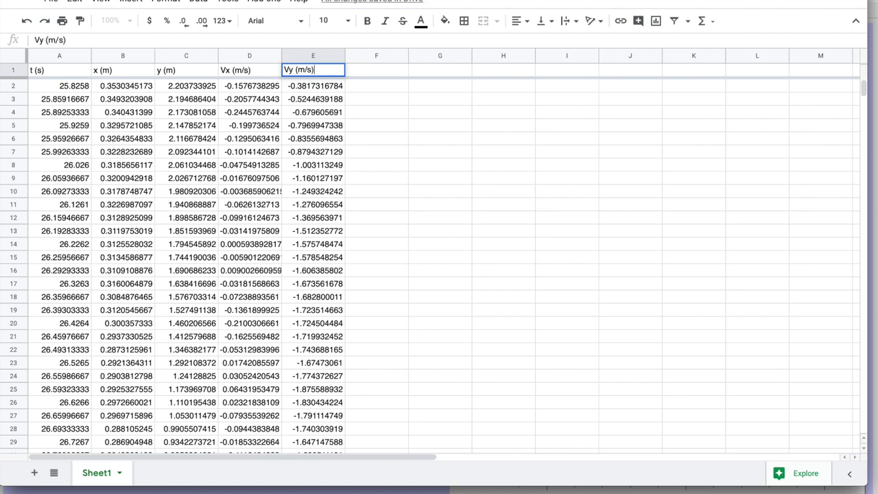
{"action": "left_click", "coordinate": [59, 86]}
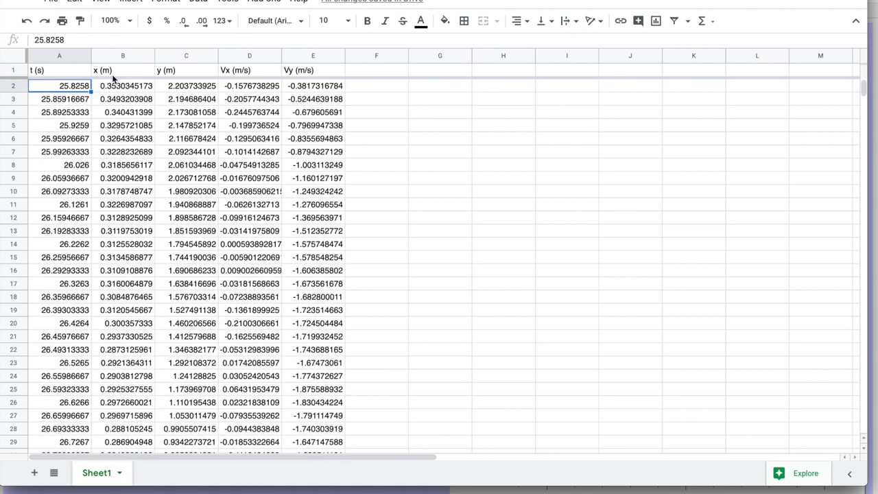
{"action": "left_click", "coordinate": [375, 85]}
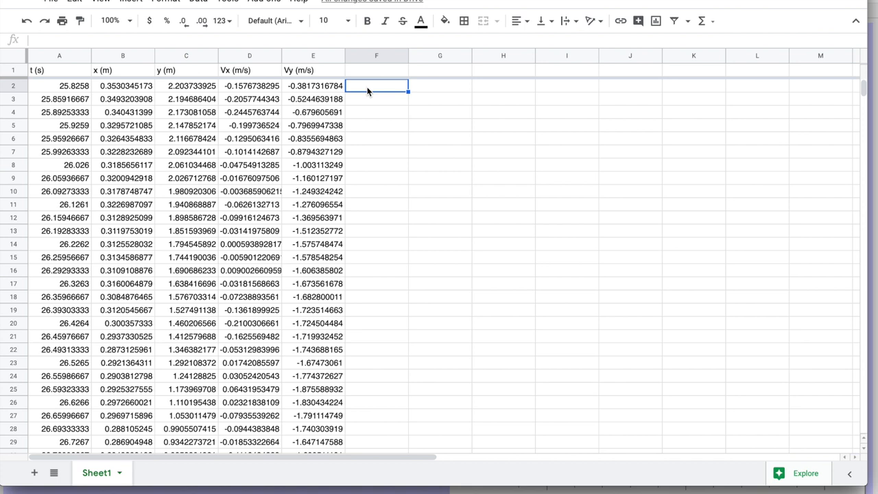
- Fill column F with =A2-25.8258 shifted times and head it t (s)
{"action": "type", "text": "=A2"}
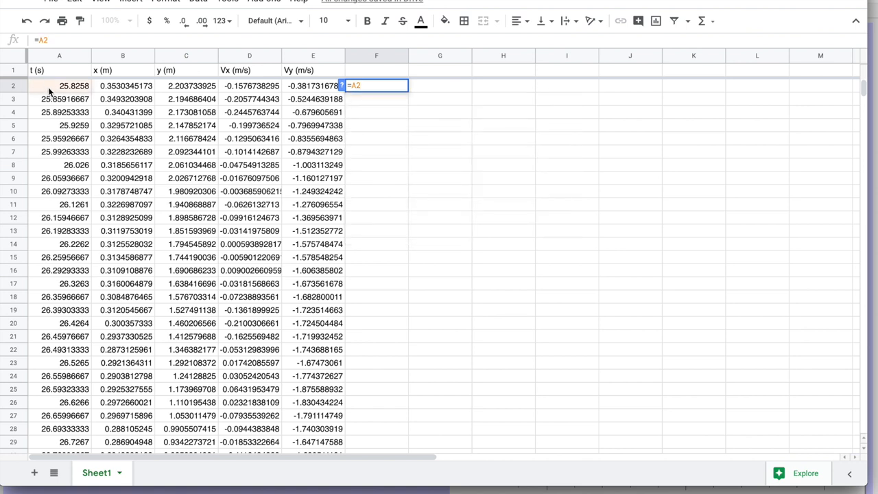
{"action": "type", "text": "-"}
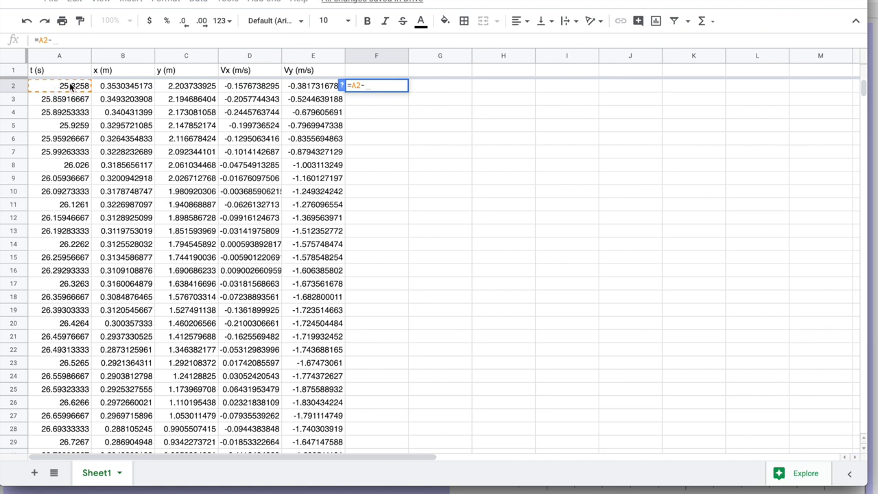
{"action": "type", "text": "25.8"}
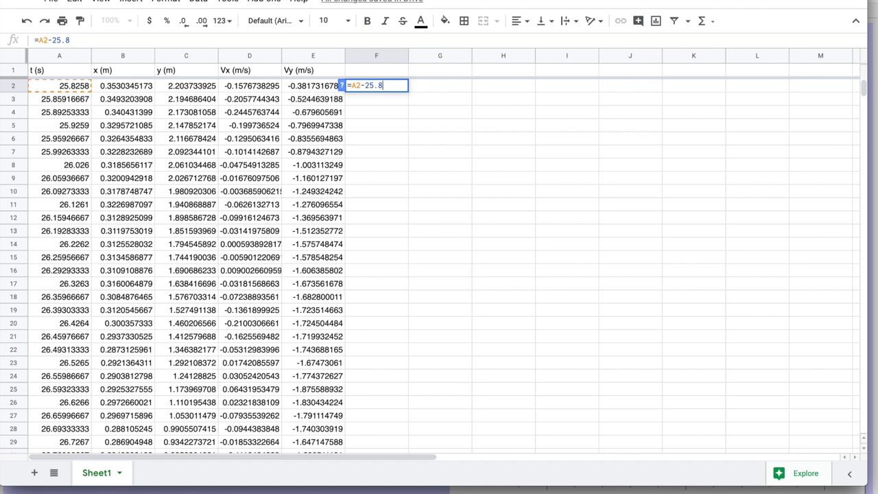
{"action": "key", "text": "enter"}
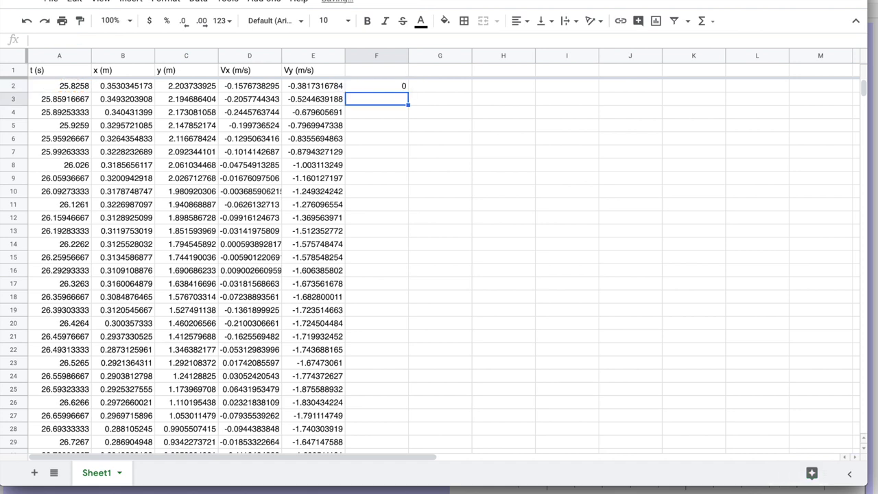
{"action": "scroll", "scroll_direction": "down", "scroll_amount": 3}
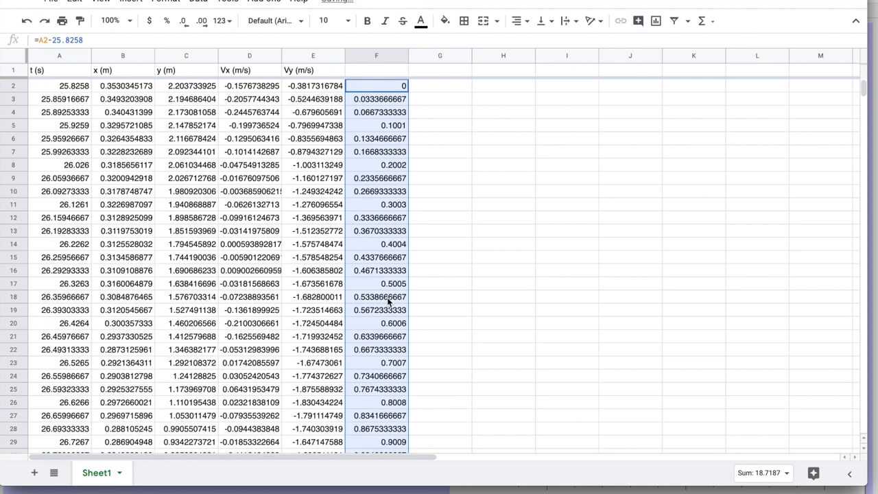
{"action": "left_click", "coordinate": [376, 70]}
{"action": "type", "text": "t (s)"}
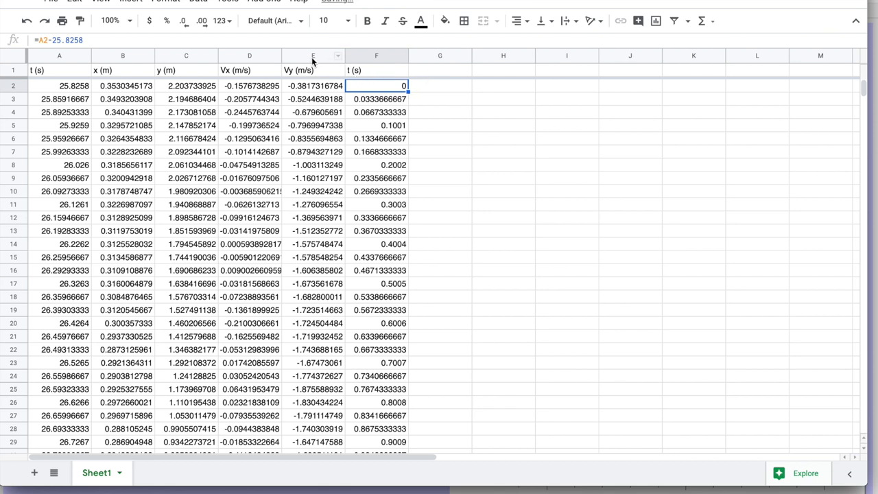
- Insert a chart from the selected Vy (m/s) and t (s) columns
{"action": "left_click", "coordinate": [312, 70]}
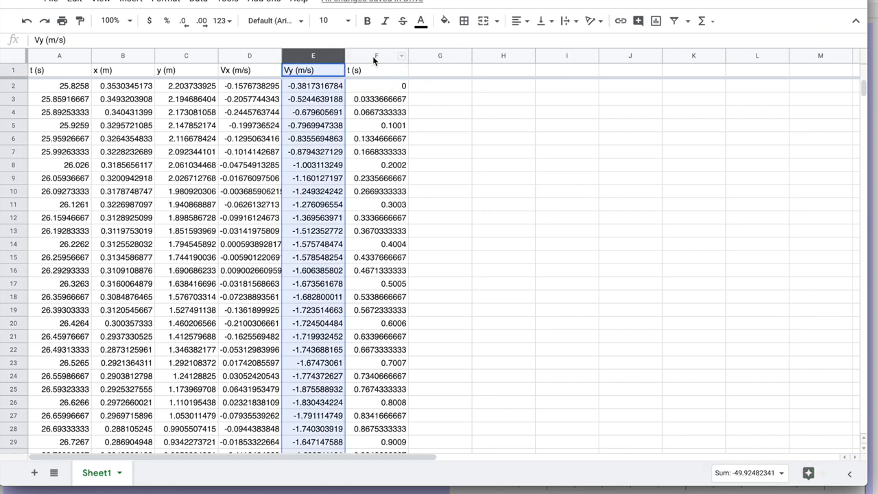
{"action": "left_click", "coordinate": [376, 55]}
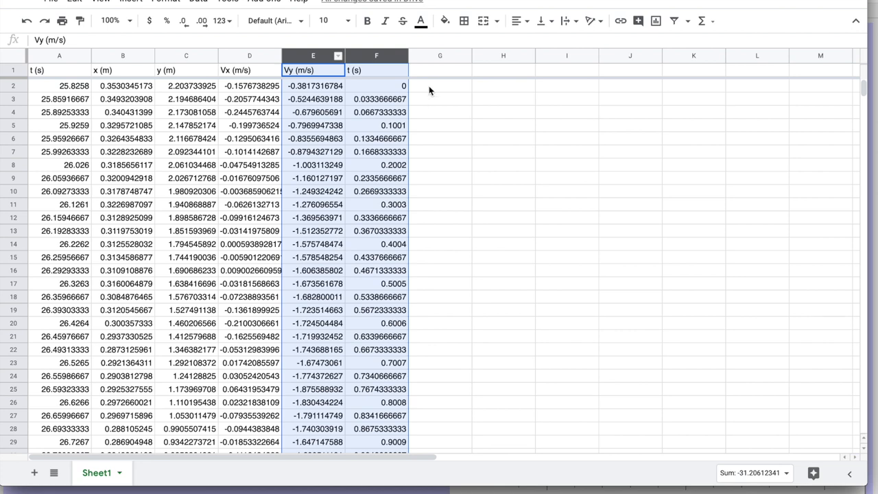
{"action": "left_click", "coordinate": [131, 2]}
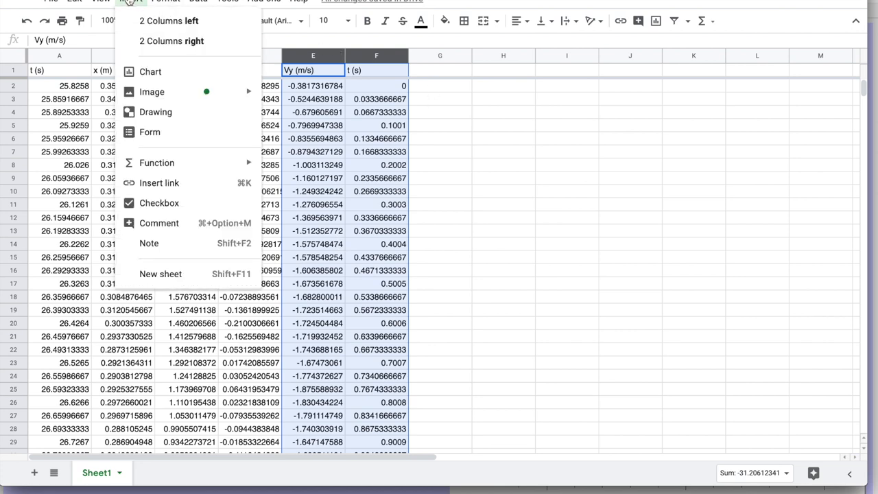
{"action": "left_click", "coordinate": [151, 72]}
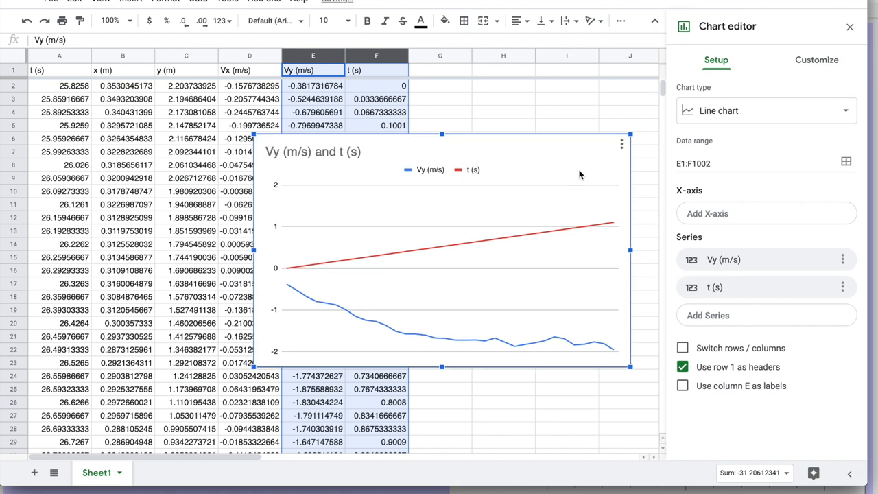
{"action": "mouse_move", "coordinate": [730, 110]}
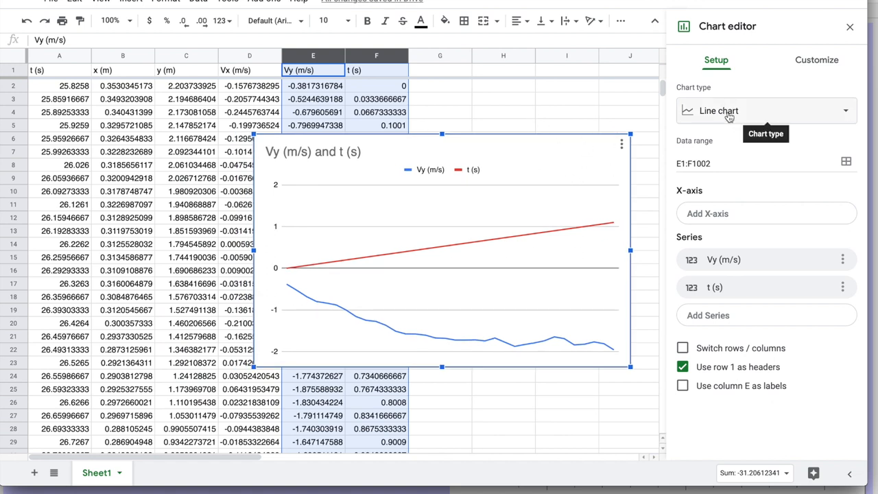
- Make it a scatter chart with t (s) on the horizontal axis and the extra t (s) series removed
{"action": "left_click", "coordinate": [766, 109]}
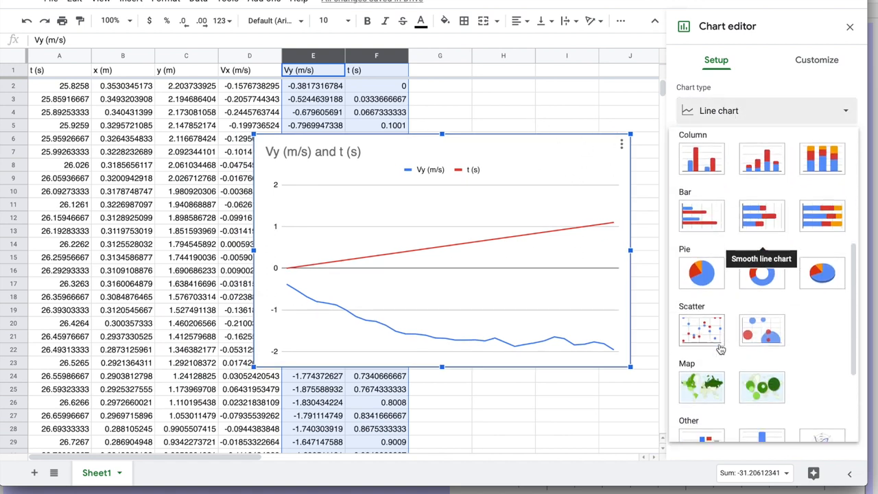
{"action": "left_click", "coordinate": [701, 329]}
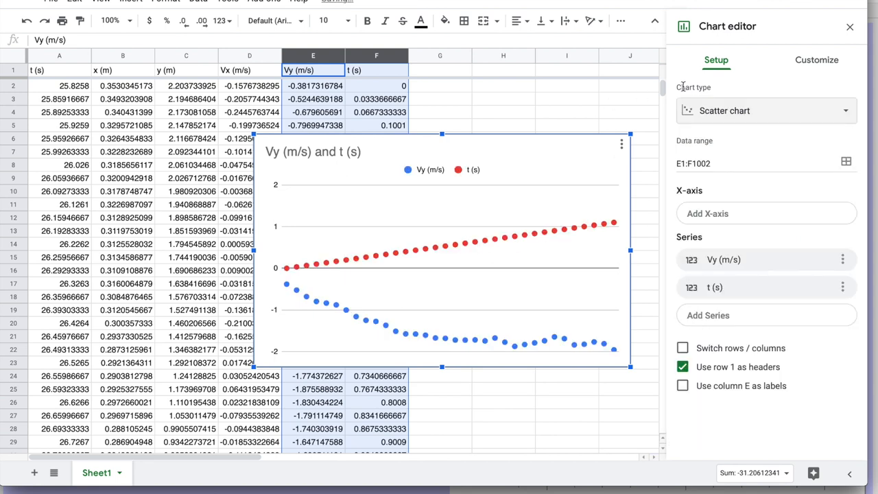
{"action": "left_click", "coordinate": [724, 214]}
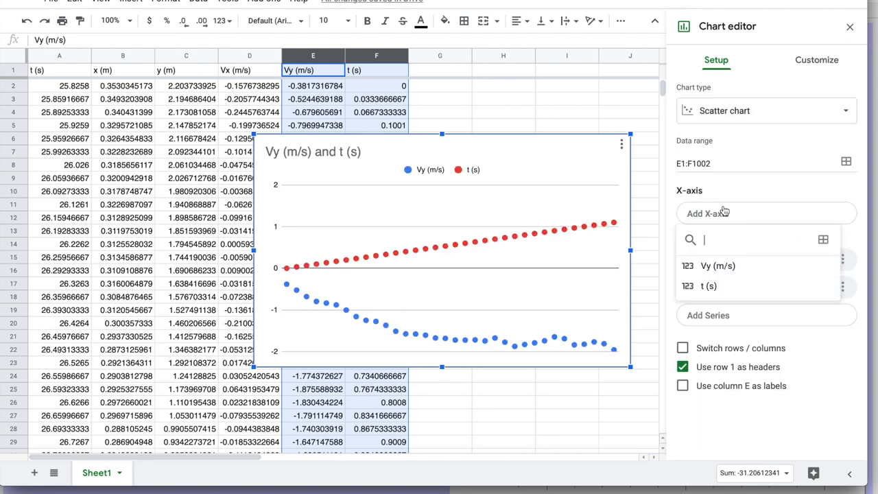
{"action": "left_click", "coordinate": [708, 286]}
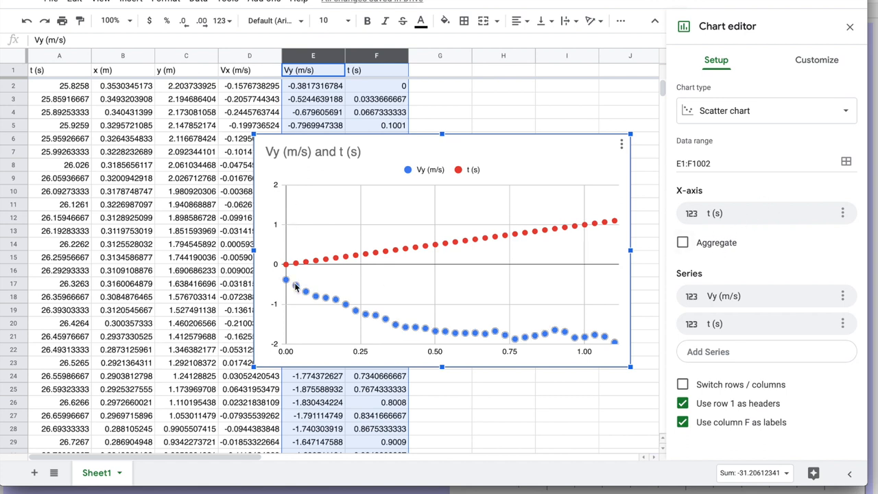
{"action": "left_click", "coordinate": [842, 324]}
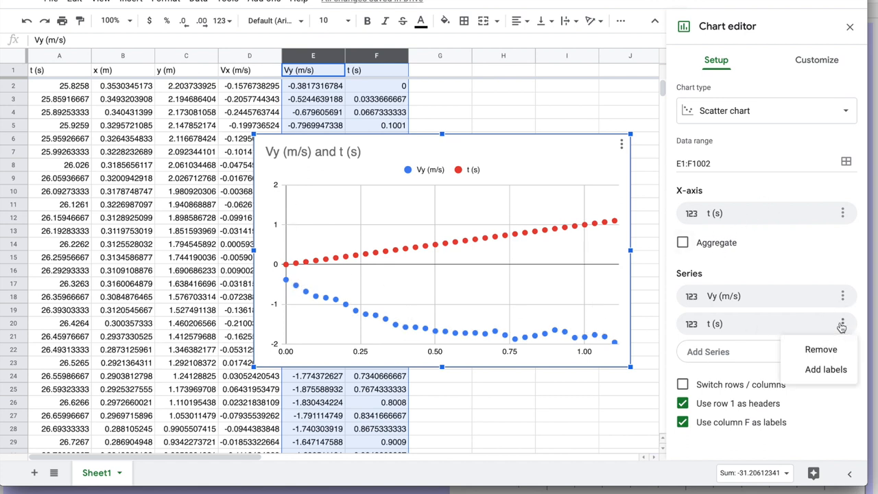
{"action": "left_click", "coordinate": [820, 350]}
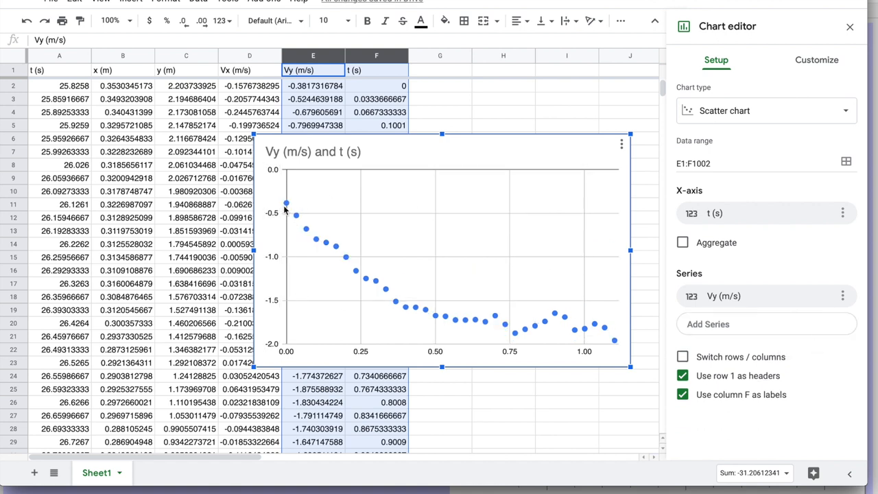
{"action": "mouse_move", "coordinate": [338, 280]}
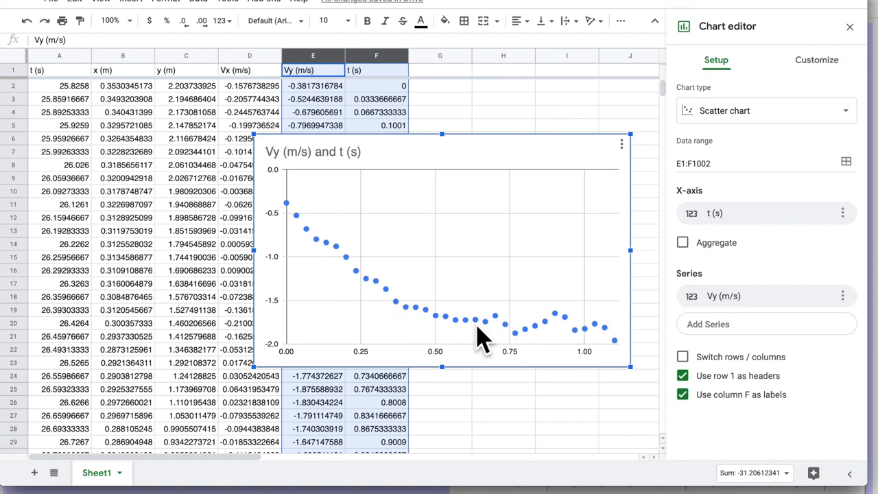
{"action": "mouse_move", "coordinate": [474, 330]}
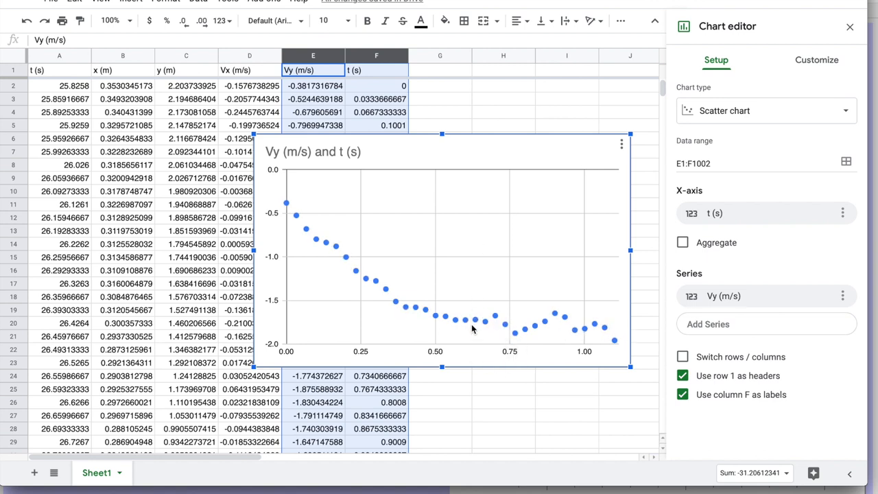
{"action": "mouse_move", "coordinate": [478, 411]}
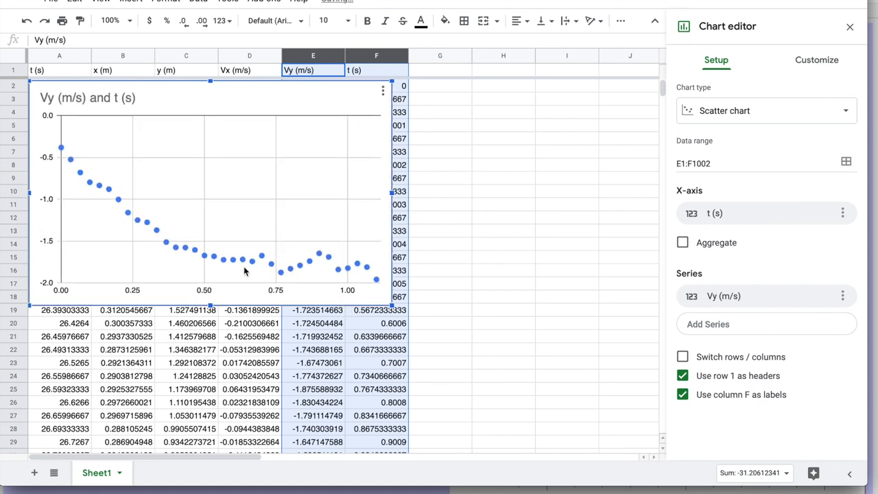
- Compute =AVERAGE(E20:E35) of the terminal-region Vy values in G21, giving -1.77599302
{"action": "left_click", "coordinate": [313, 323]}
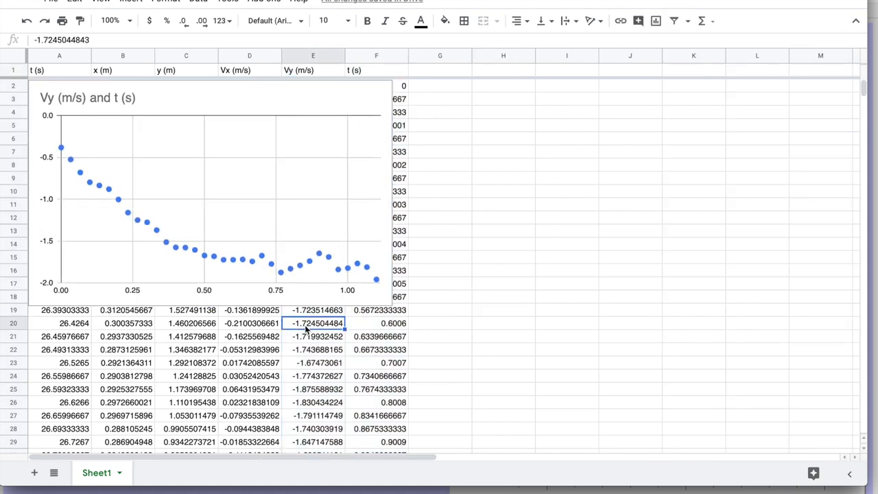
{"action": "scroll", "scroll_direction": "down", "scroll_amount": 3}
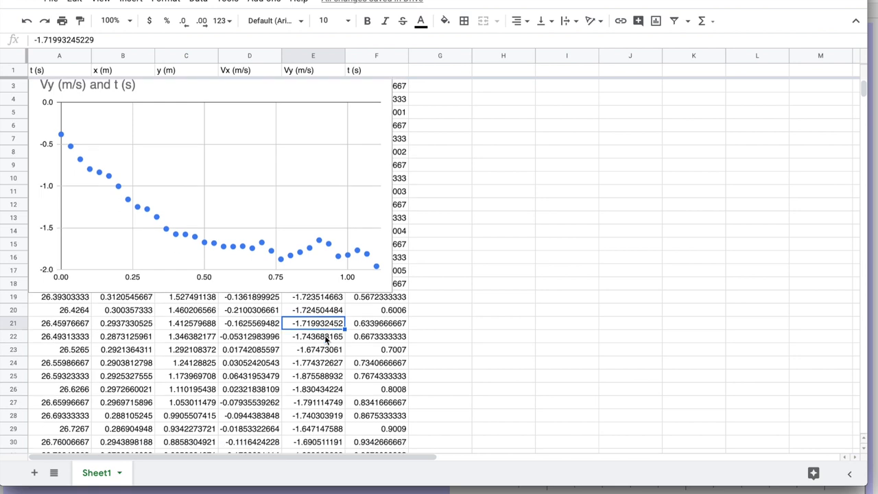
{"action": "left_click", "coordinate": [439, 324]}
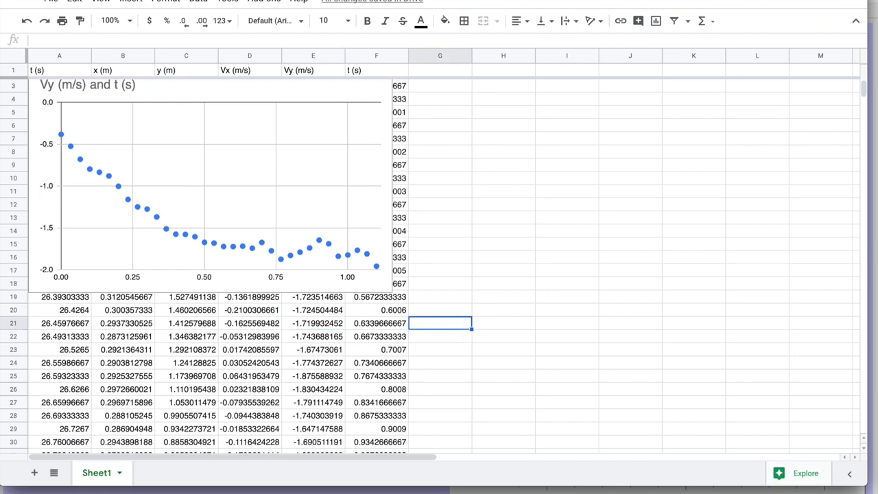
{"action": "type", "text": "=AVERAGE(E20:E31"}
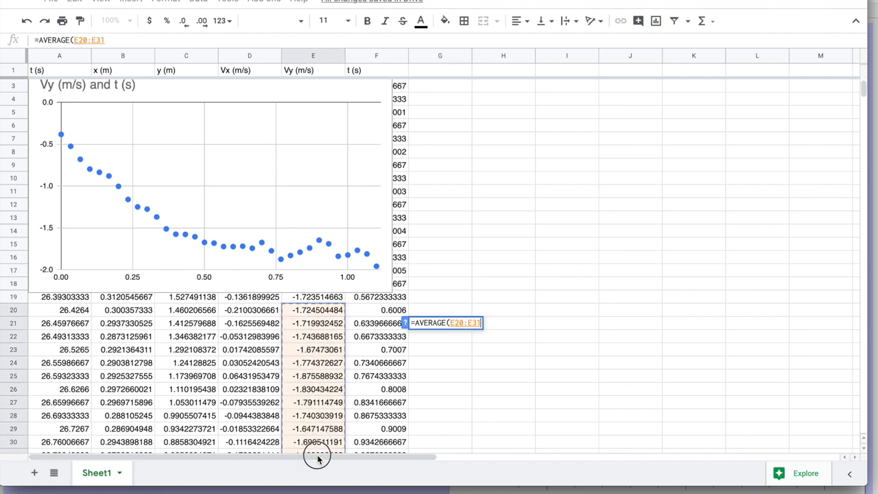
{"action": "scroll", "scroll_direction": "down", "scroll_amount": 3}
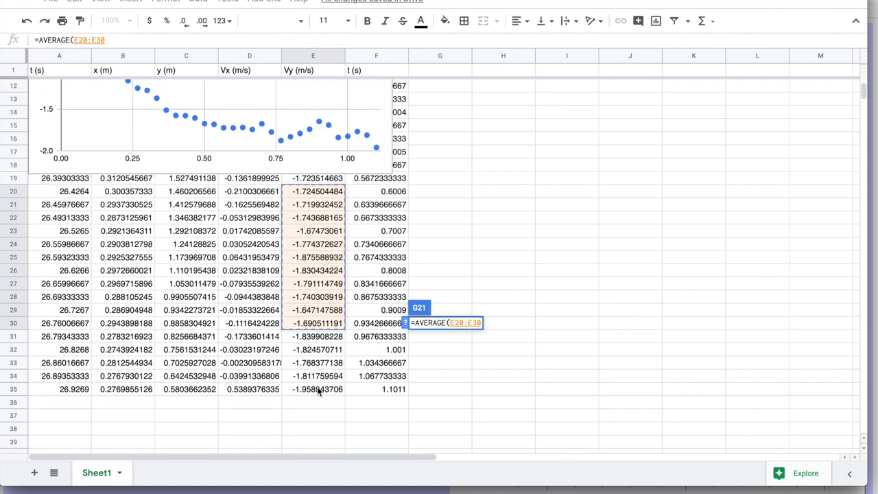
{"action": "left_click_drag", "start_coordinate": [312, 324], "coordinate": [313, 390]}
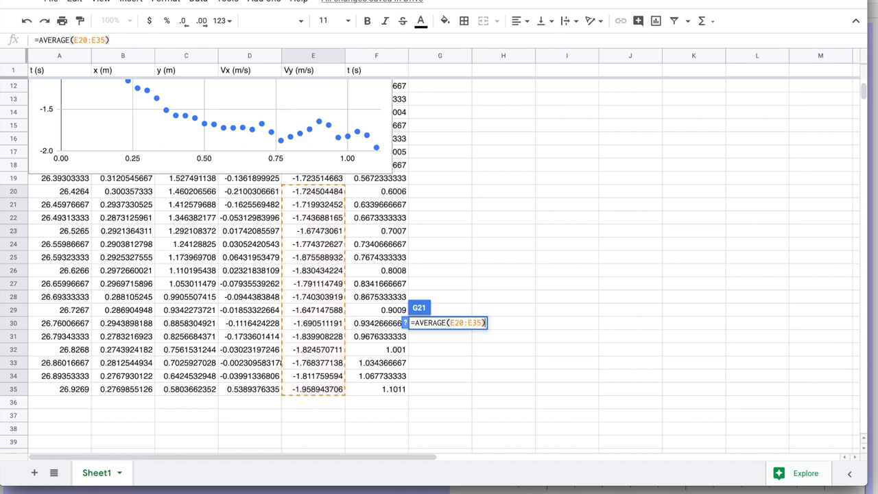
{"action": "key", "text": "Enter"}
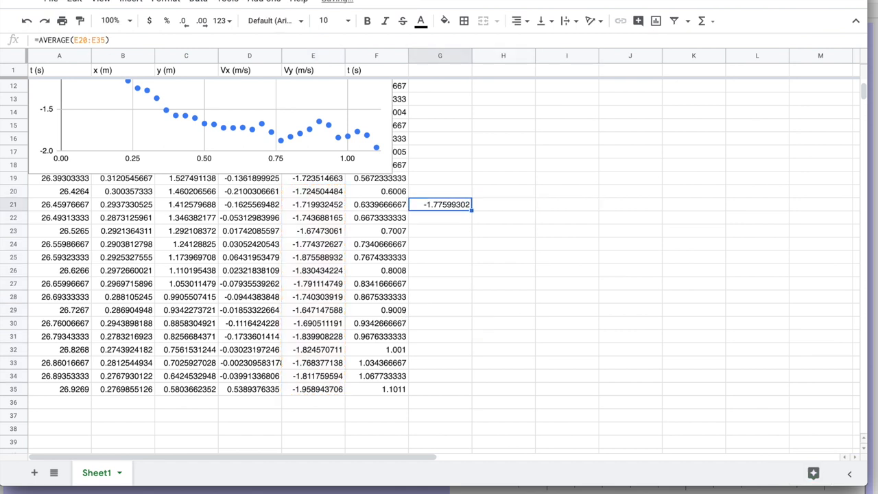
- Label G20 as V_T (m/s) and G22 as err (V_T)
{"action": "left_click", "coordinate": [439, 191]}
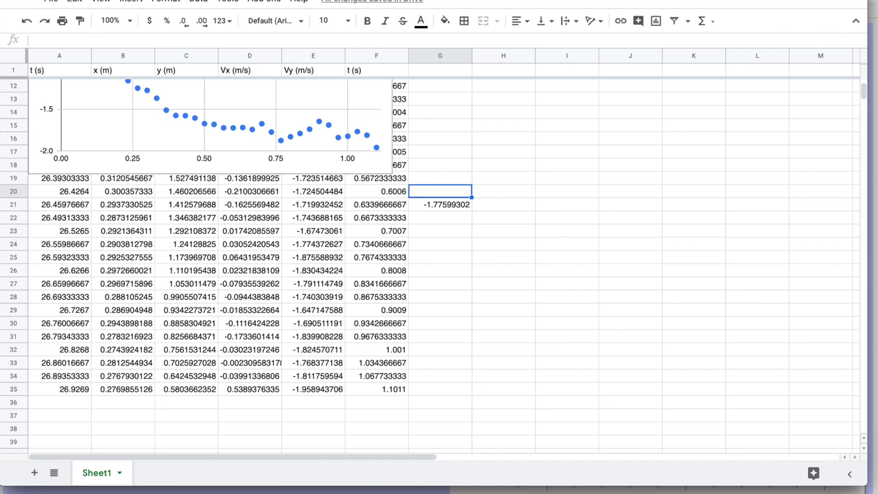
{"action": "type", "text": "V_T (m/s"}
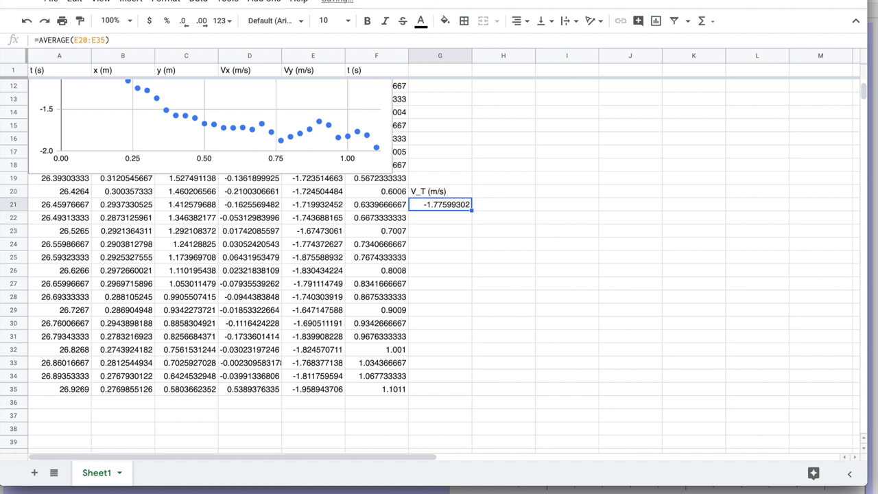
{"action": "left_click", "coordinate": [439, 217]}
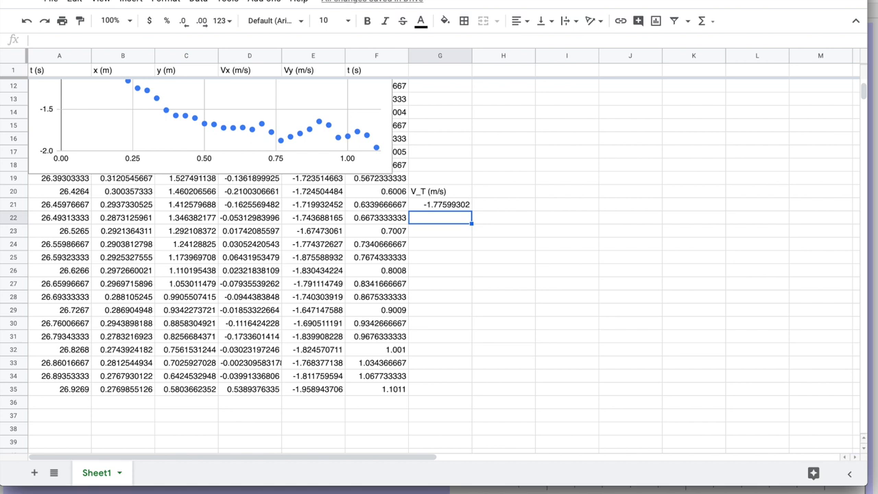
{"action": "type", "text": "="}
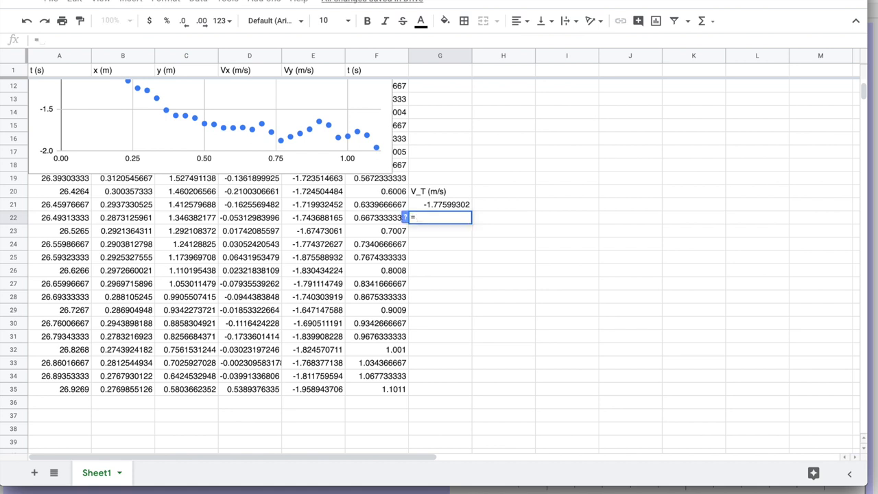
{"action": "type", "text": "err_"}
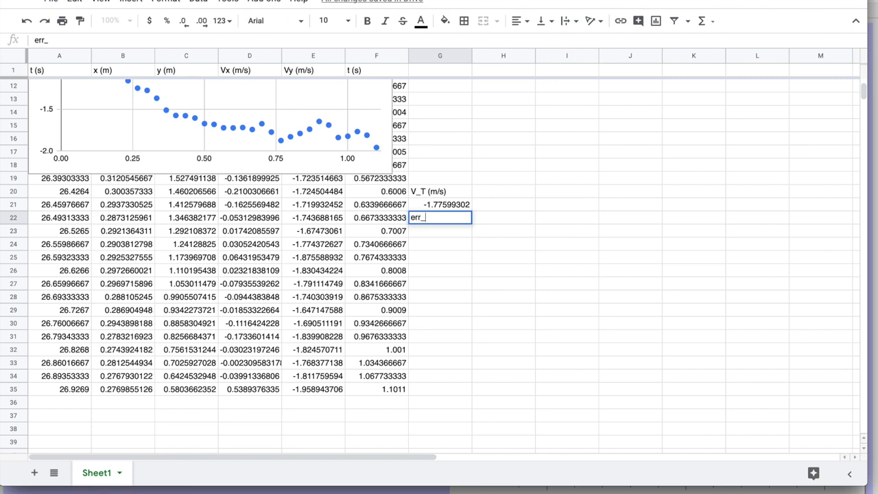
{"action": "type", "text": "(V_T"}
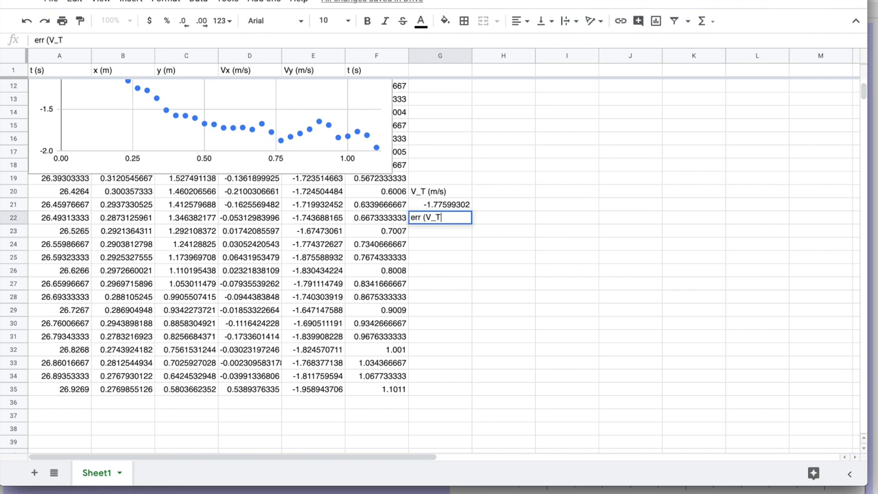
{"action": "key", "text": "enter"}
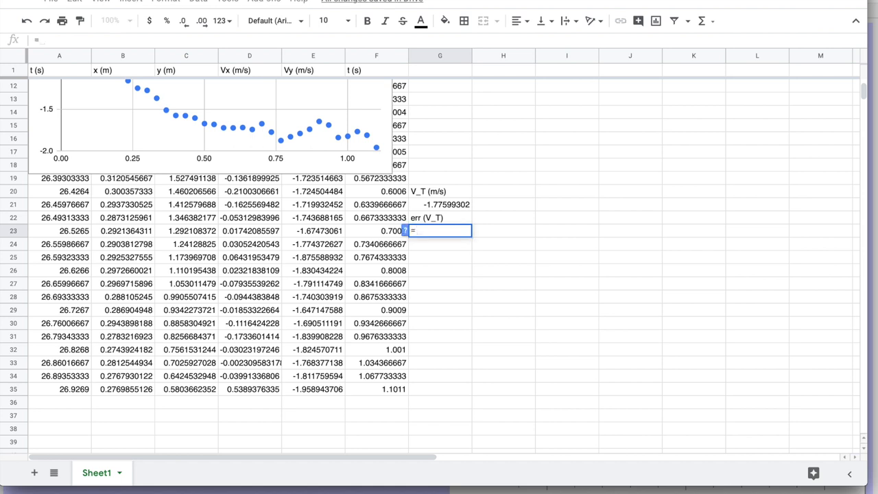
- Compute =STDEV(E20:E35) in G23 as the terminal velocity error, 0.08026670872, and review it
{"action": "type", "text": "=STDEV("}
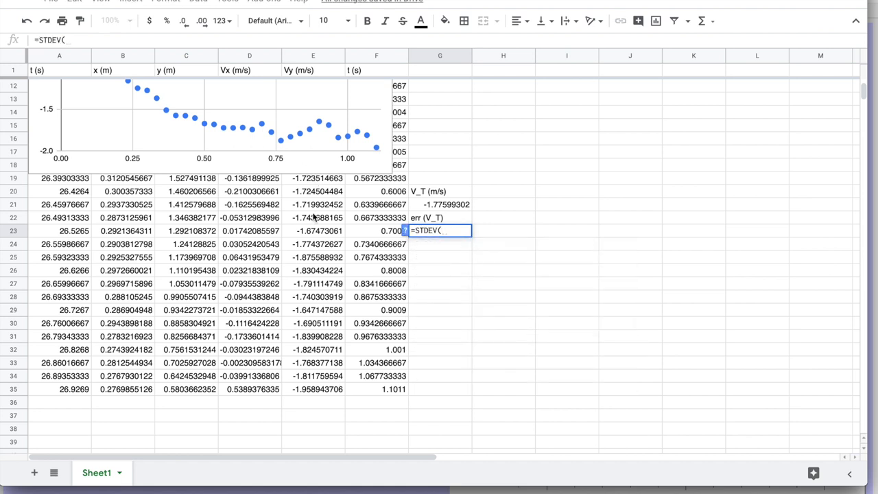
{"action": "left_click_drag", "start_coordinate": [312, 192], "coordinate": [312, 389]}
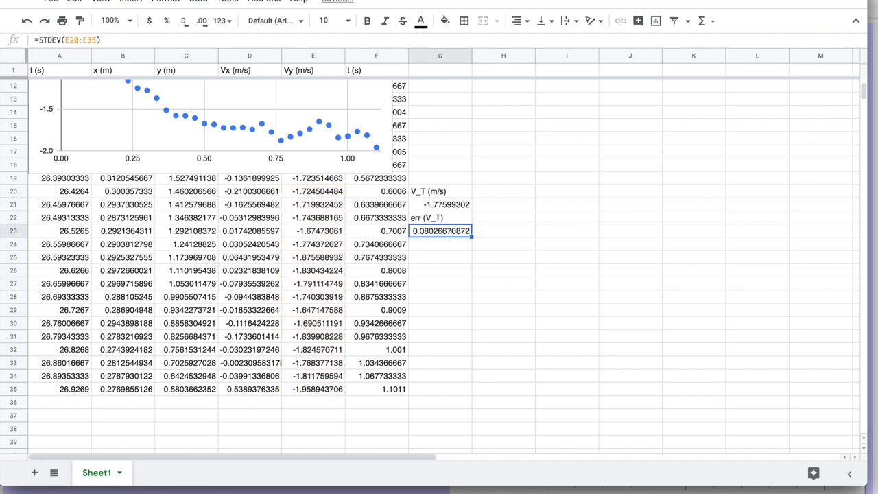
{"action": "left_click", "coordinate": [502, 231]}
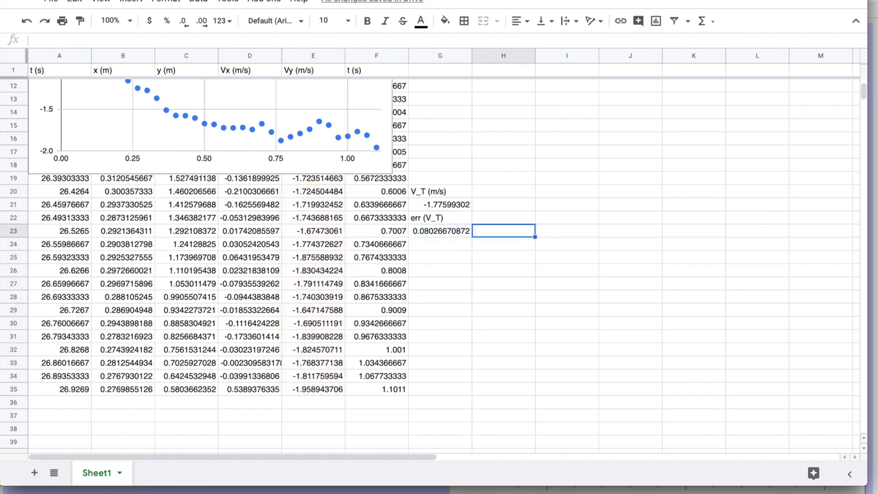
{"action": "left_click", "coordinate": [439, 230]}
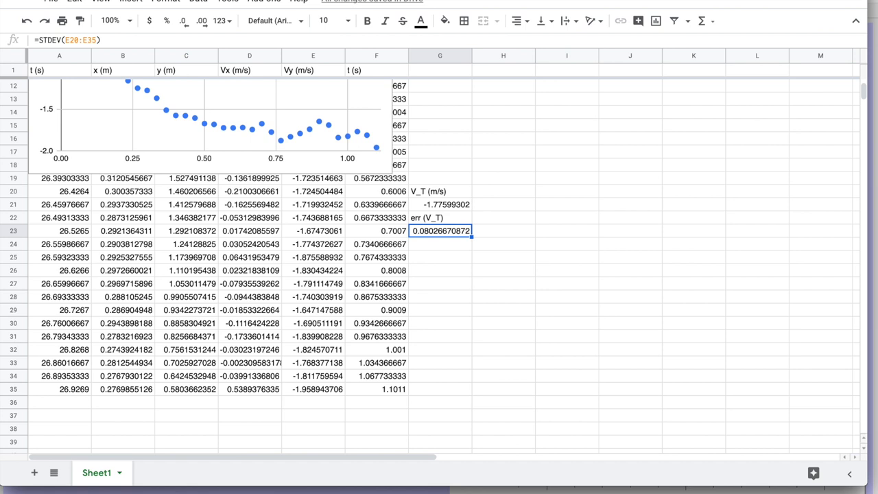
{"action": "left_click", "coordinate": [439, 217]}
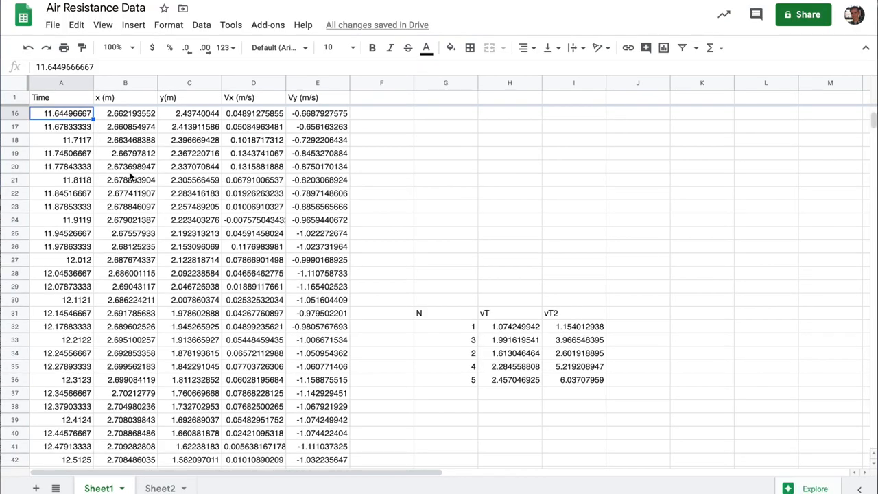
{"action": "mouse_move", "coordinate": [238, 177]}
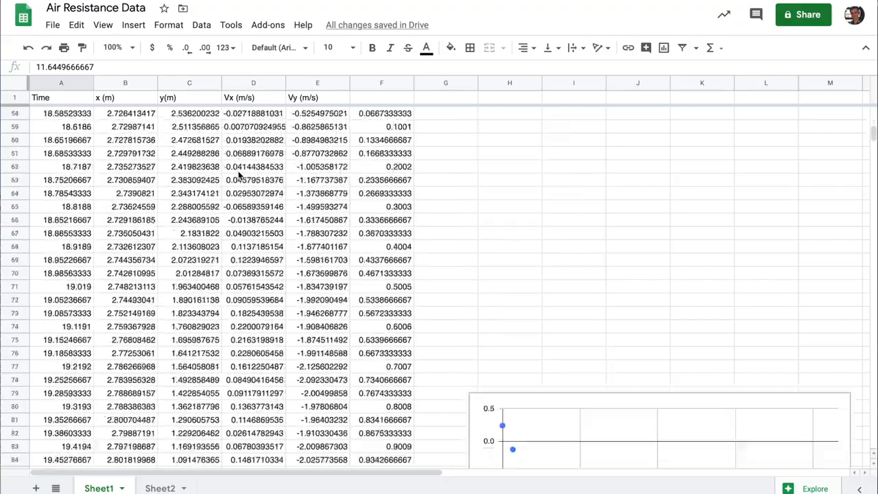
{"action": "scroll", "scroll_direction": "down", "scroll_amount": 3}
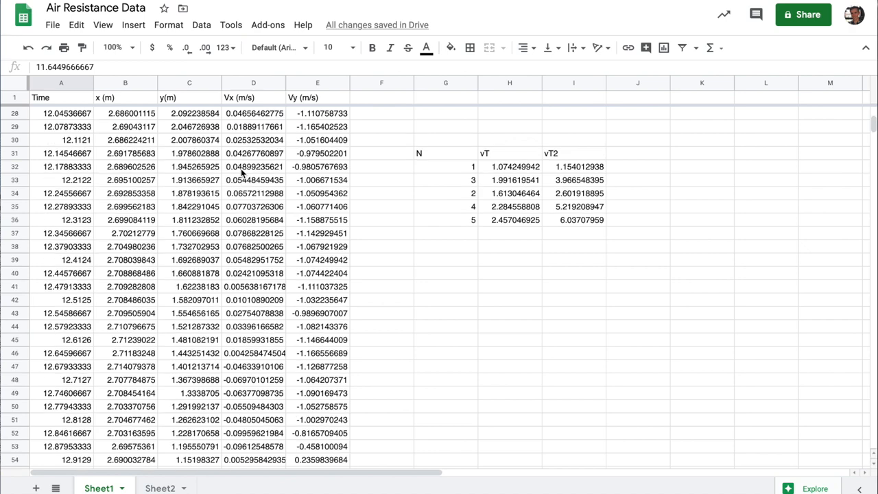
{"action": "left_click", "coordinate": [444, 233]}
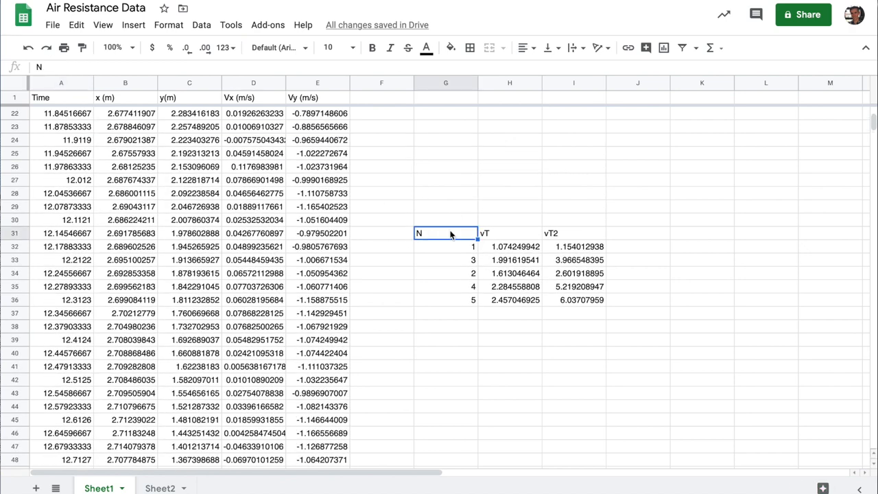
{"action": "mouse_move", "coordinate": [453, 282]}
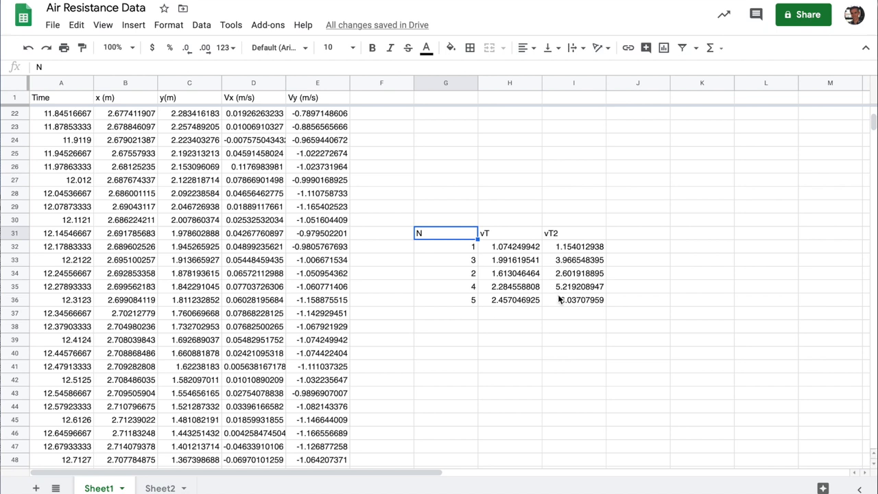
{"action": "left_click", "coordinate": [508, 234]}
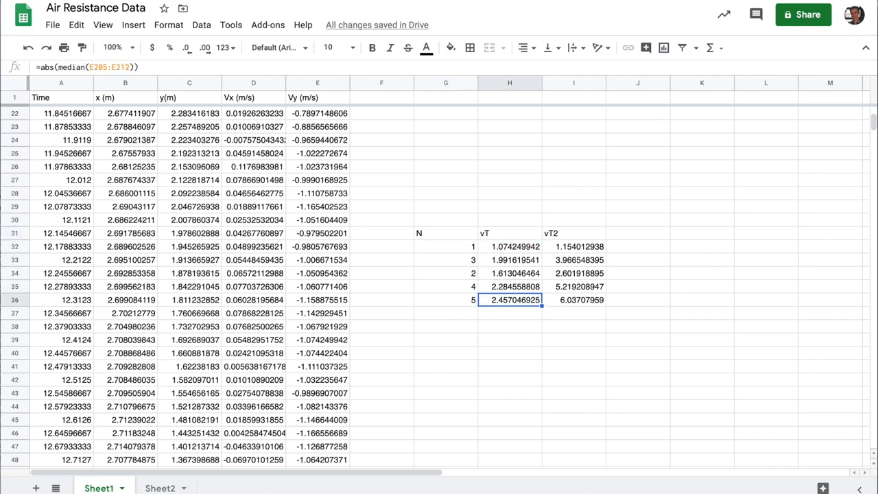
{"action": "left_click", "coordinate": [574, 299]}
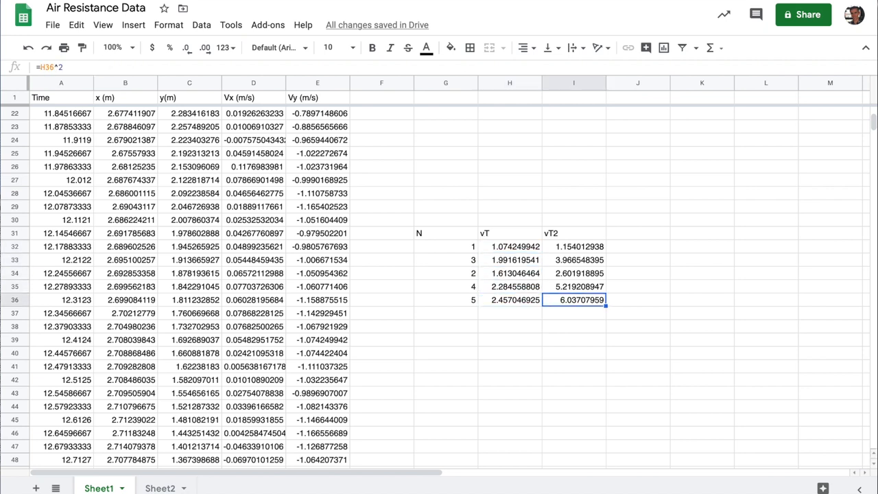
{"action": "left_click", "coordinate": [573, 247]}
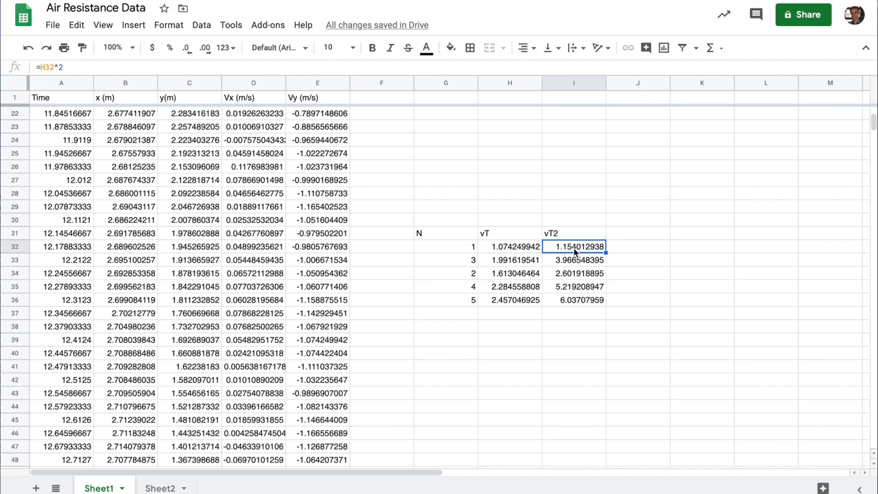
{"action": "key", "text": "Delete"}
{"action": "type", "text": "=H32"}
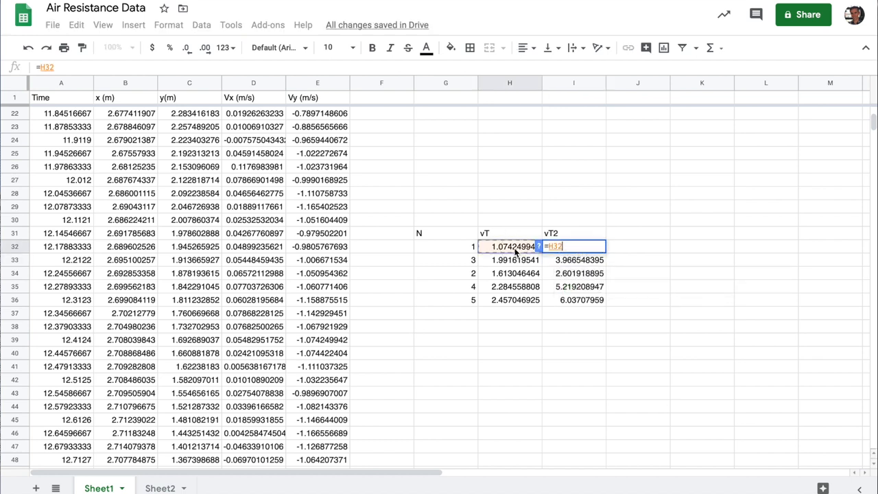
{"action": "type", "text": "^2"}
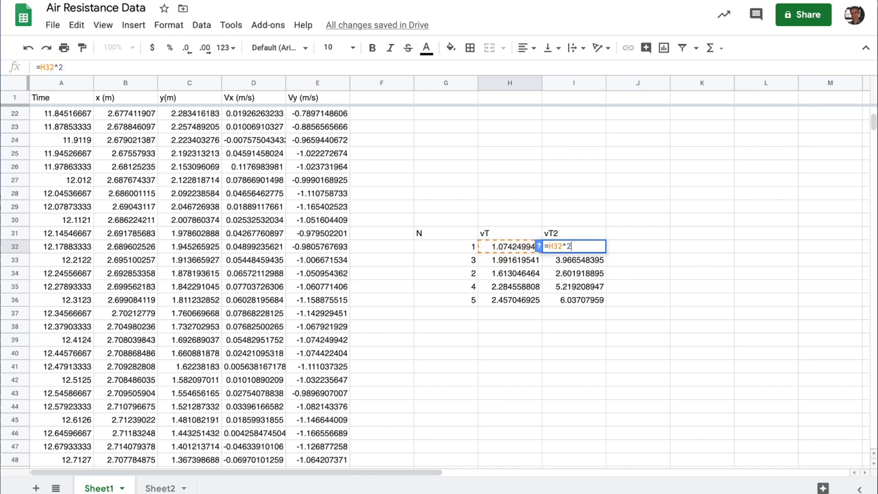
{"action": "key", "text": "enter"}
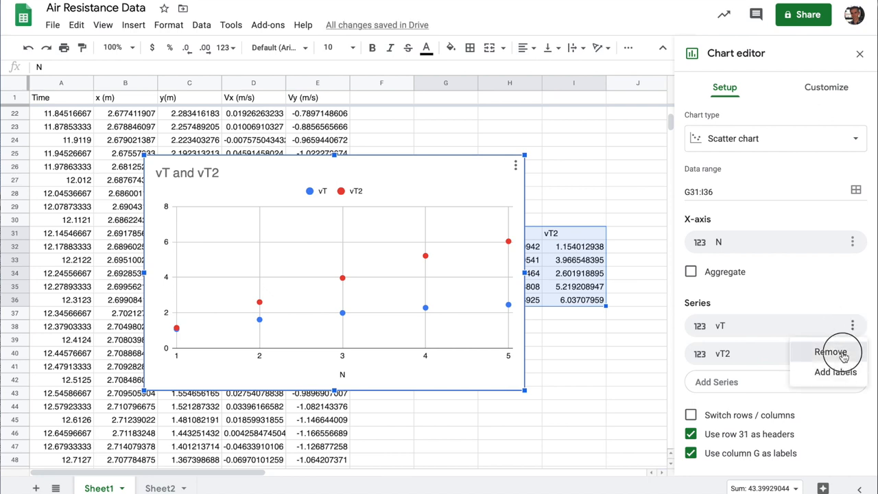
- Remove the vT series so the scatter chart plots only vT2 against N
{"action": "left_click", "coordinate": [832, 351]}
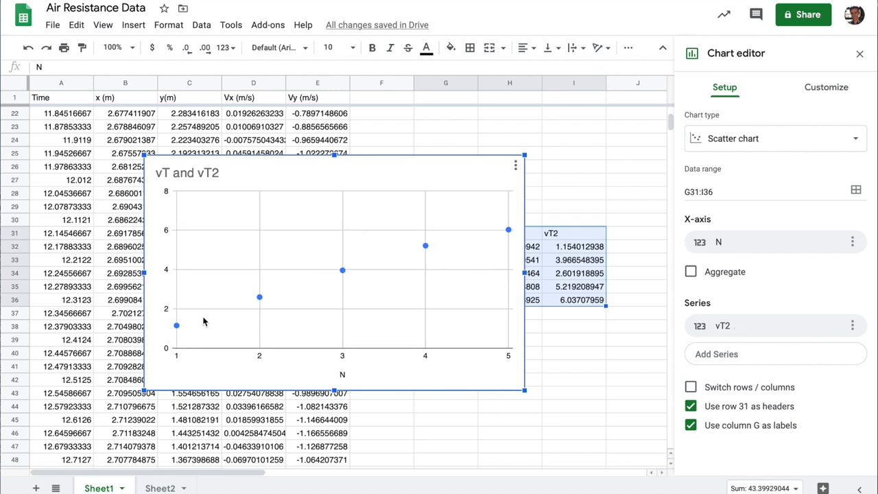
{"action": "mouse_move", "coordinate": [263, 299]}
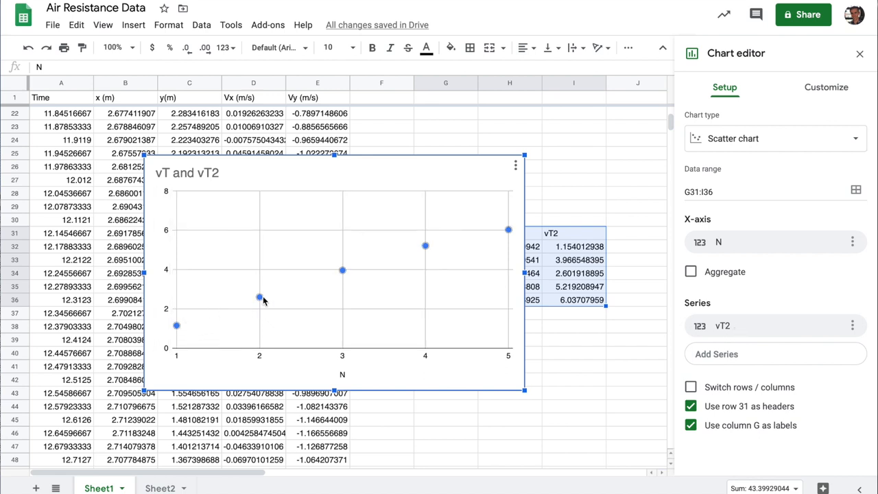
{"action": "mouse_move", "coordinate": [172, 336]}
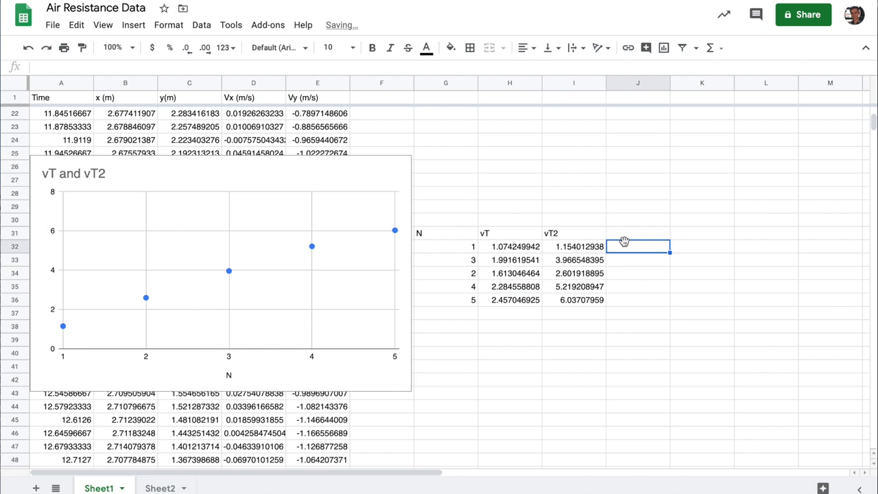
- Fit =LINEST(I32:I36,G32:G36,TRUE,TRUE) in J32, giving slope 1.238342336 and intercept 0.08072674605 with errors
{"action": "type", "text": "=LINEST("}
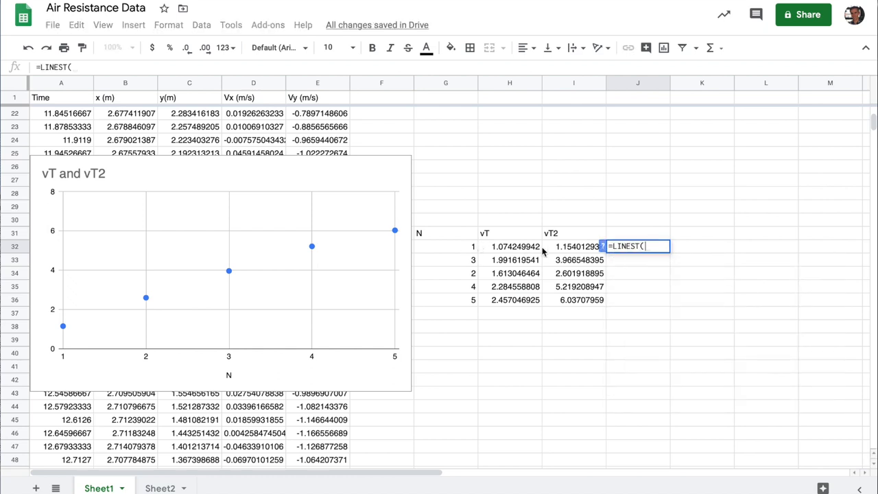
{"action": "left_click_drag", "start_coordinate": [574, 247], "coordinate": [574, 299]}
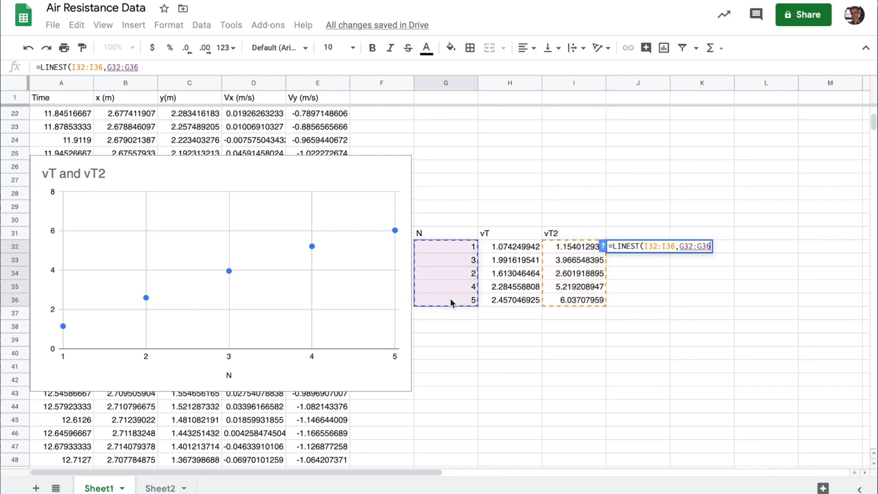
{"action": "type", "text": ",TRUE"}
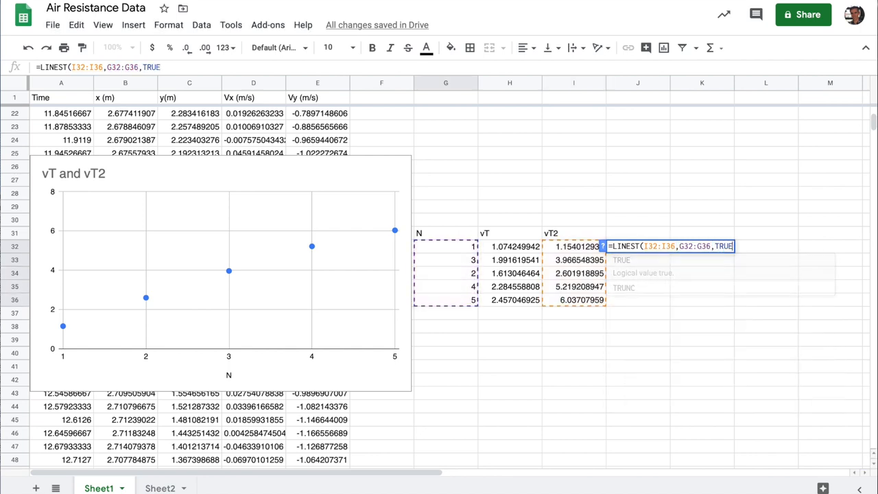
{"action": "type", "text": ",TRUE)"}
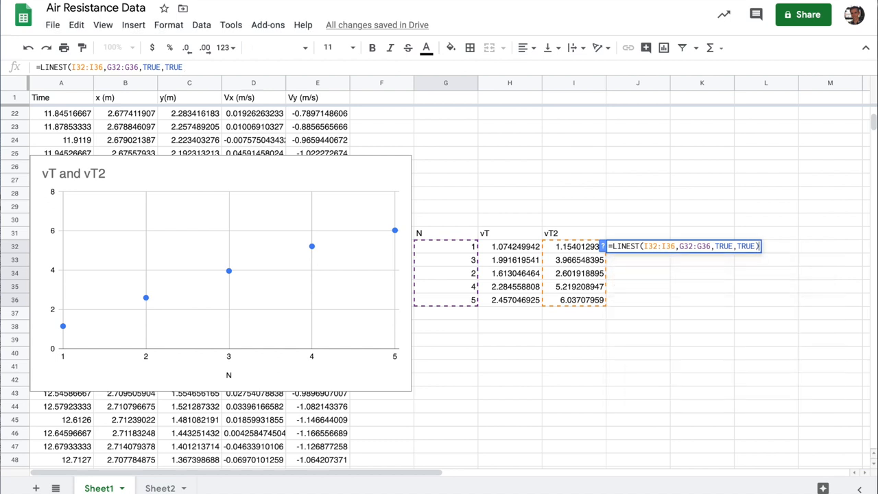
{"action": "key", "text": "Enter"}
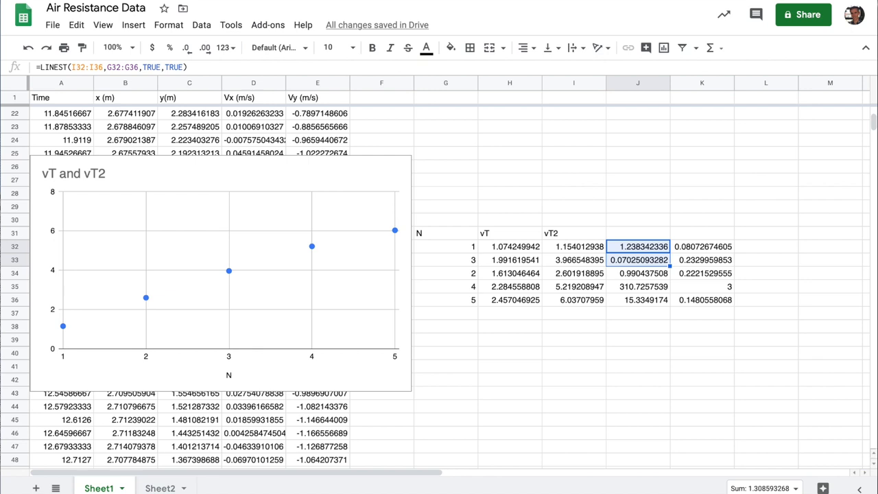
{"action": "left_click", "coordinate": [703, 247]}
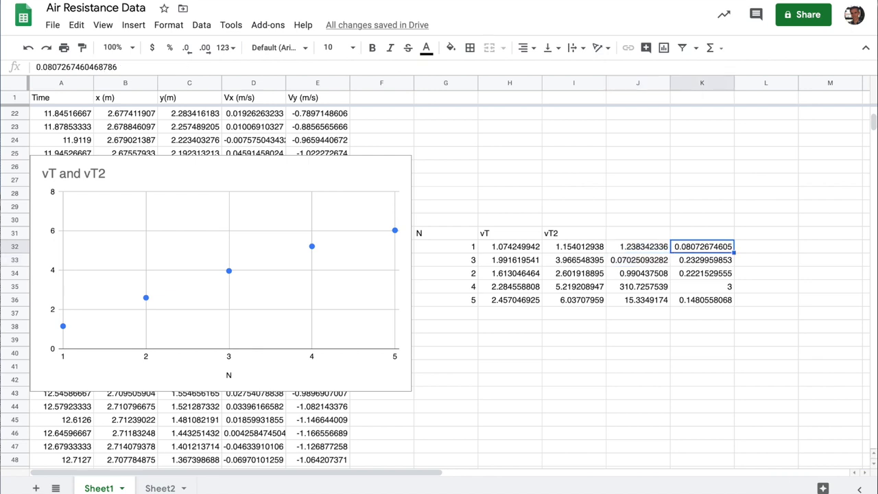
{"action": "left_click", "coordinate": [703, 260]}
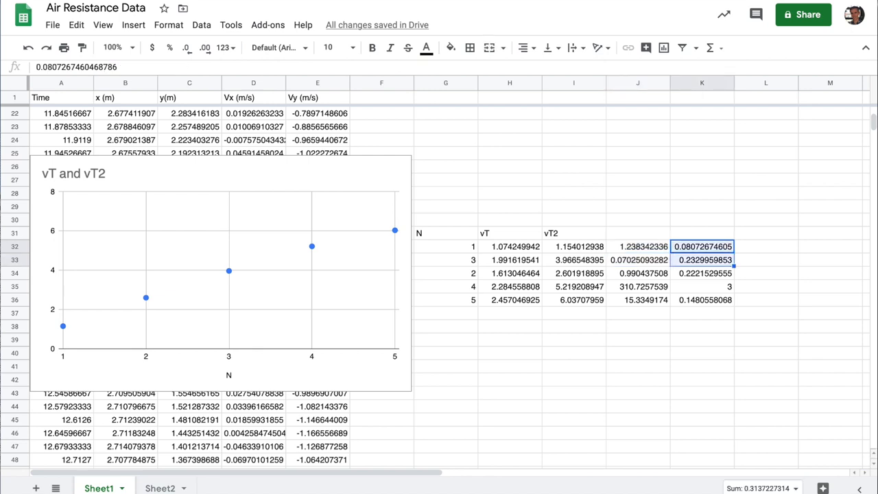
{"action": "mouse_move", "coordinate": [661, 228]}
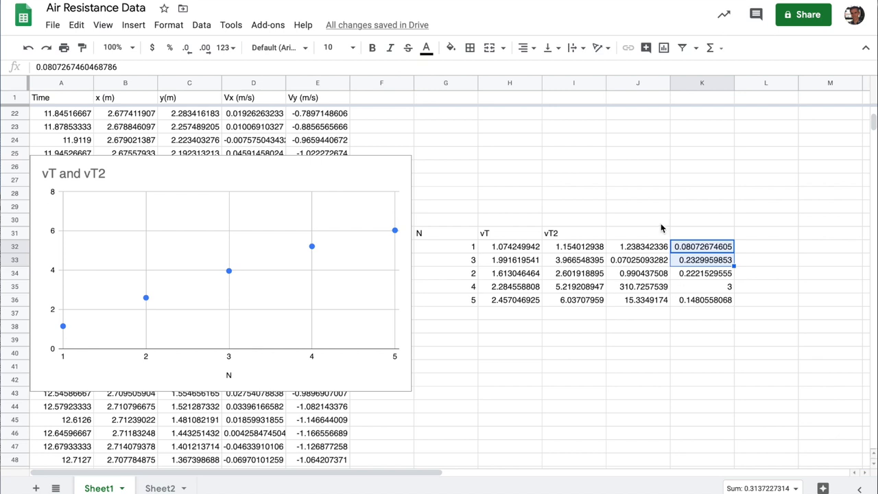
{"action": "mouse_move", "coordinate": [535, 252]}
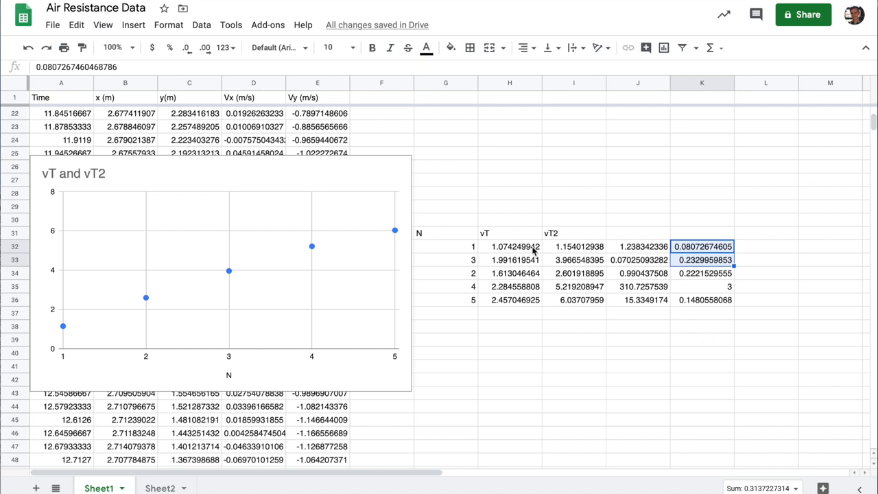
{"action": "mouse_move", "coordinate": [383, 170]}
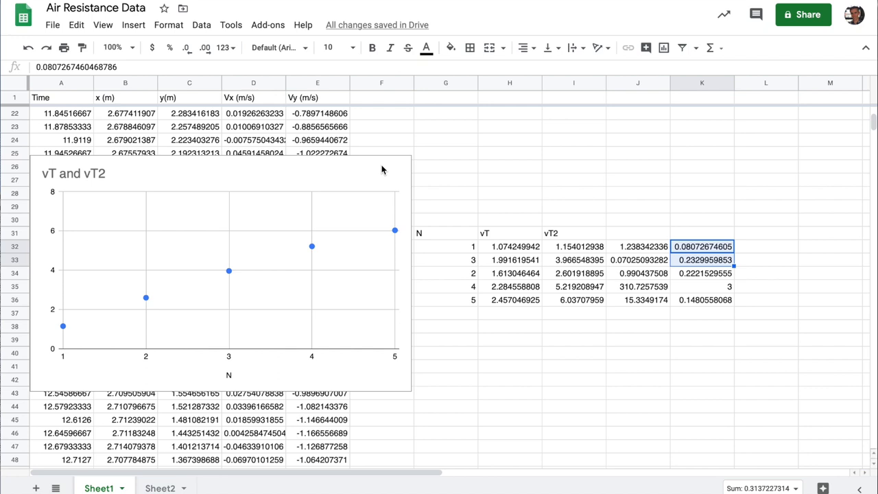
{"action": "mouse_move", "coordinate": [412, 177]}
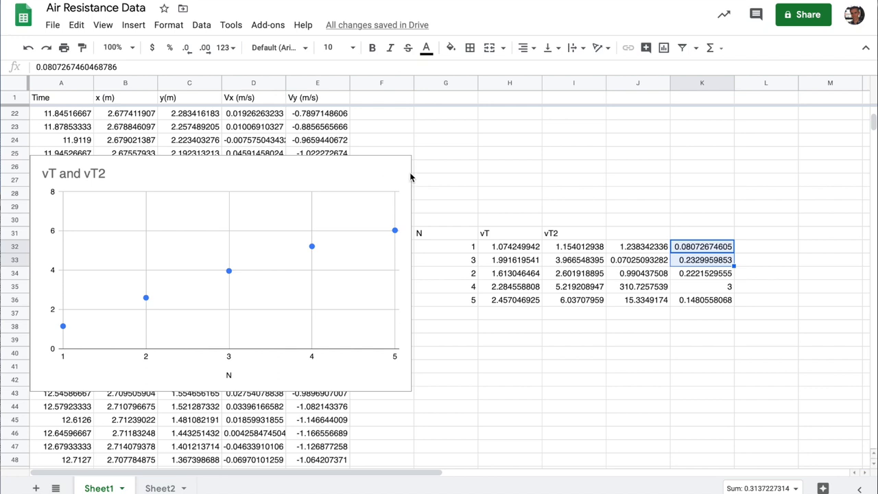